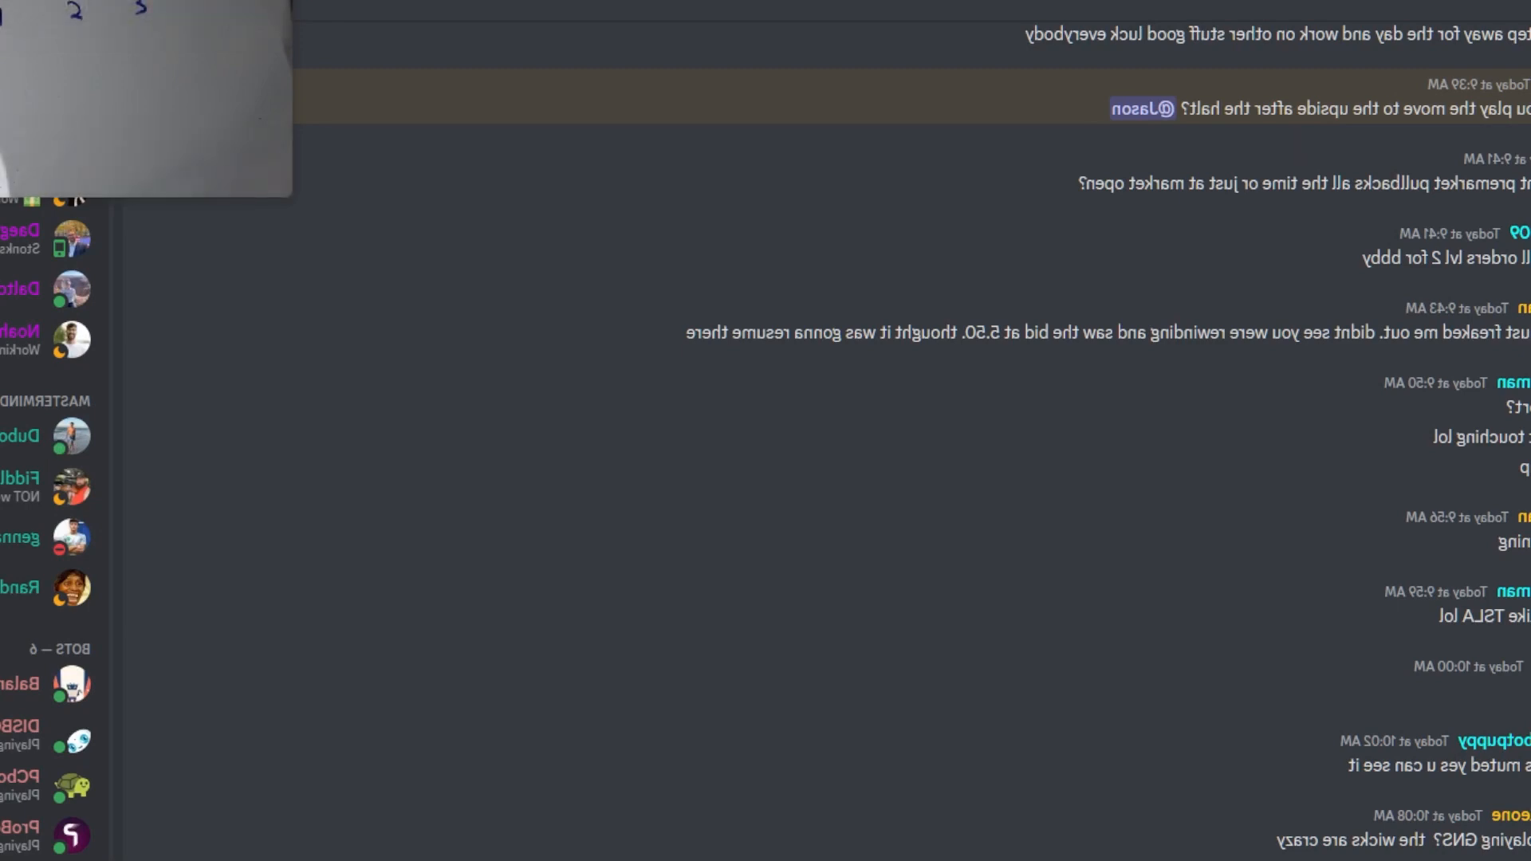
scroll("down", 3)
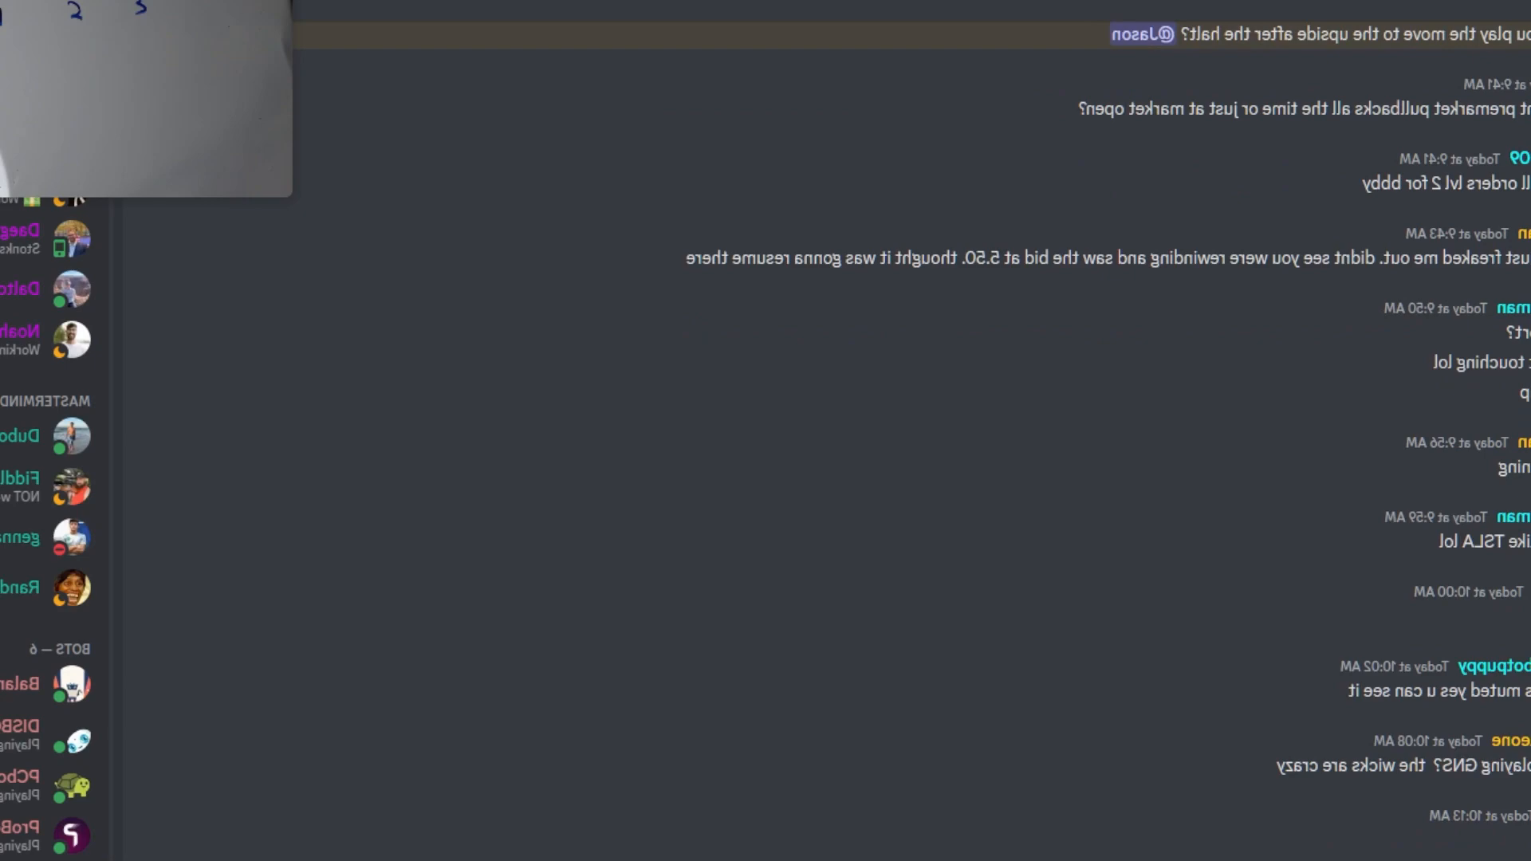